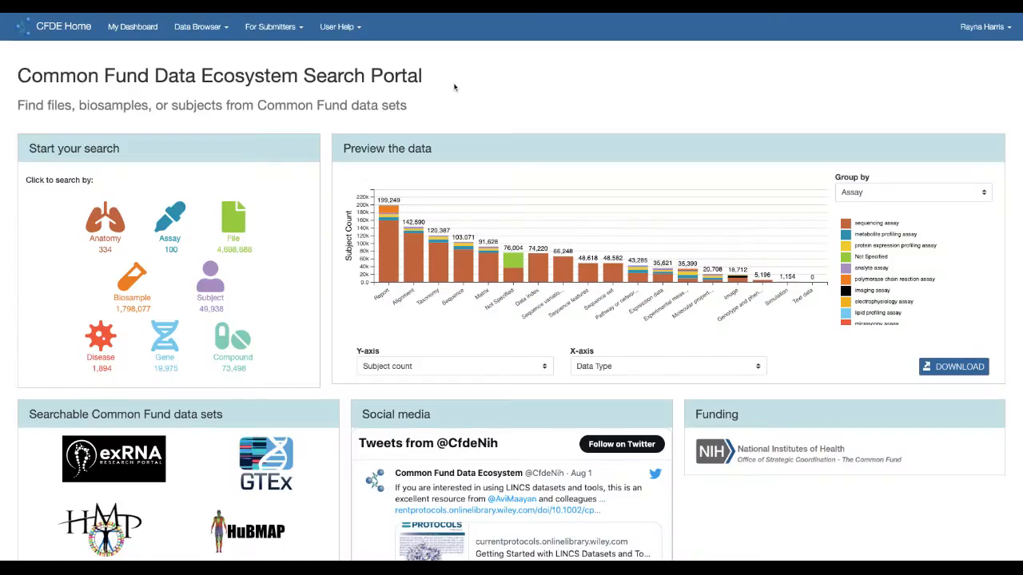
mouse_move(65, 115)
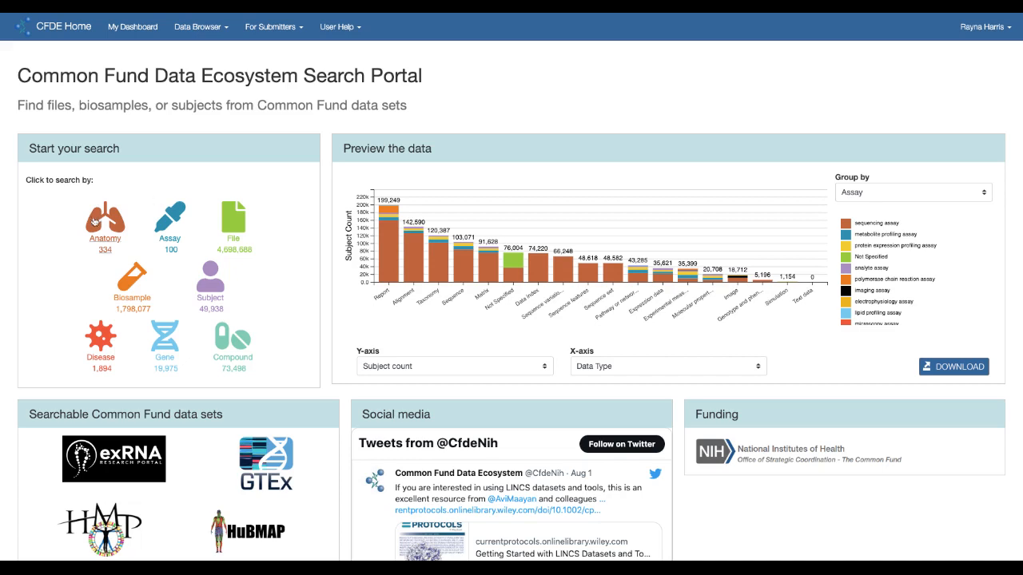
Step: Search the Anatomy table for 'pitu', leaving hypothalamus and pituitary gland
left_click(105, 220)
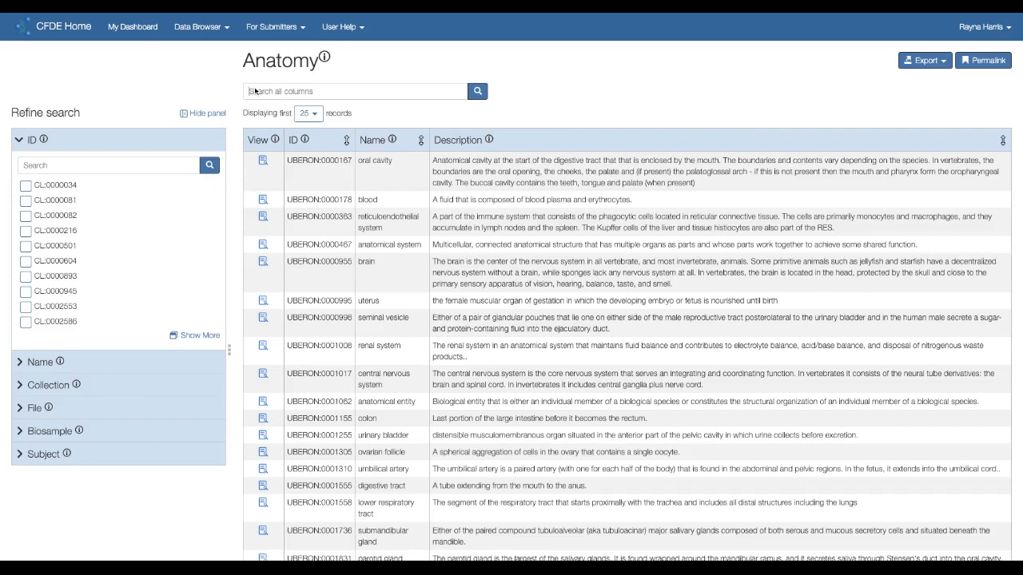
type("pitu")
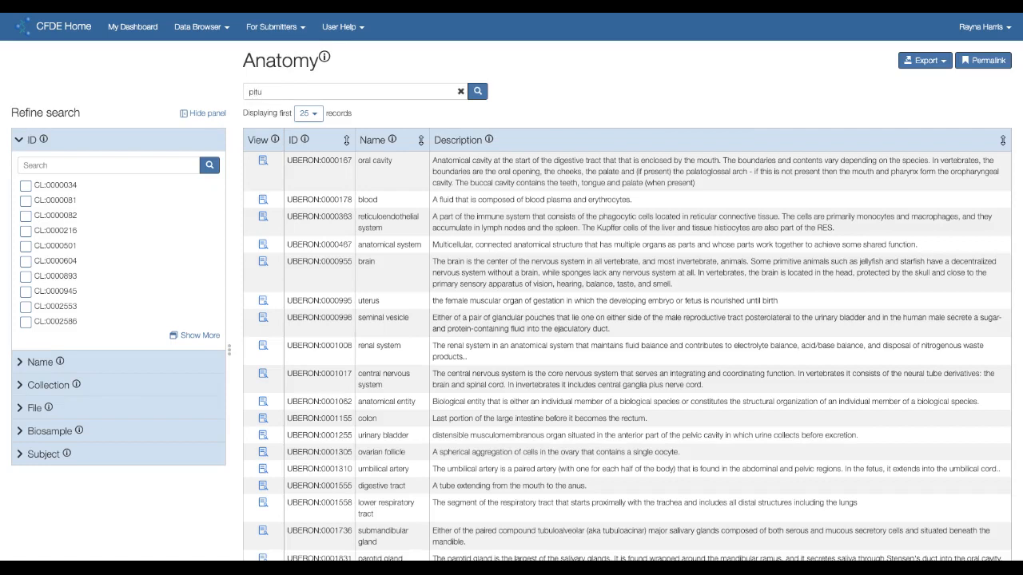
left_click(476, 91)
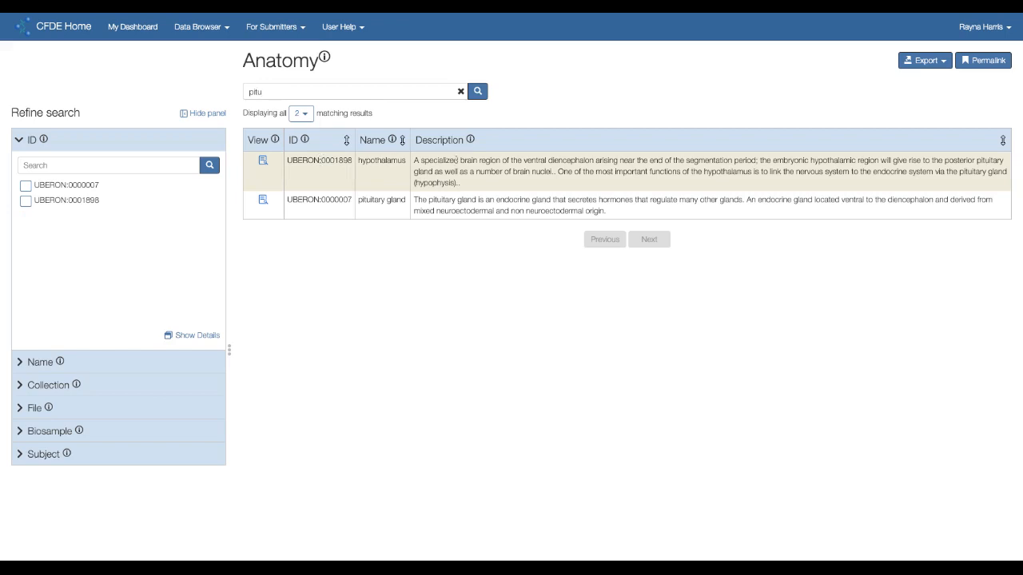
mouse_move(262, 200)
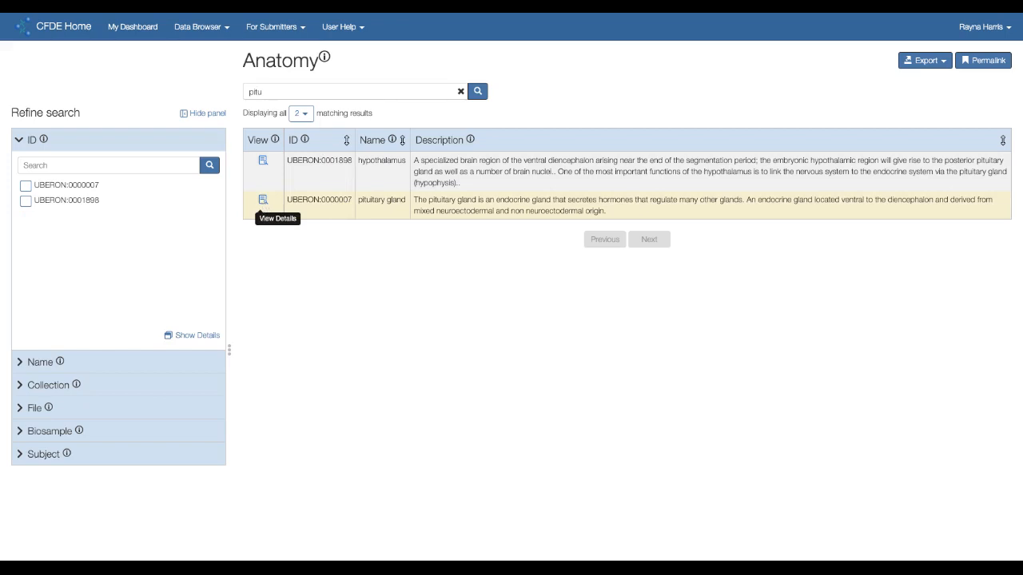
Step: View the pituitary gland record and jump to its Collection and GTEx biosample records
left_click(262, 200)
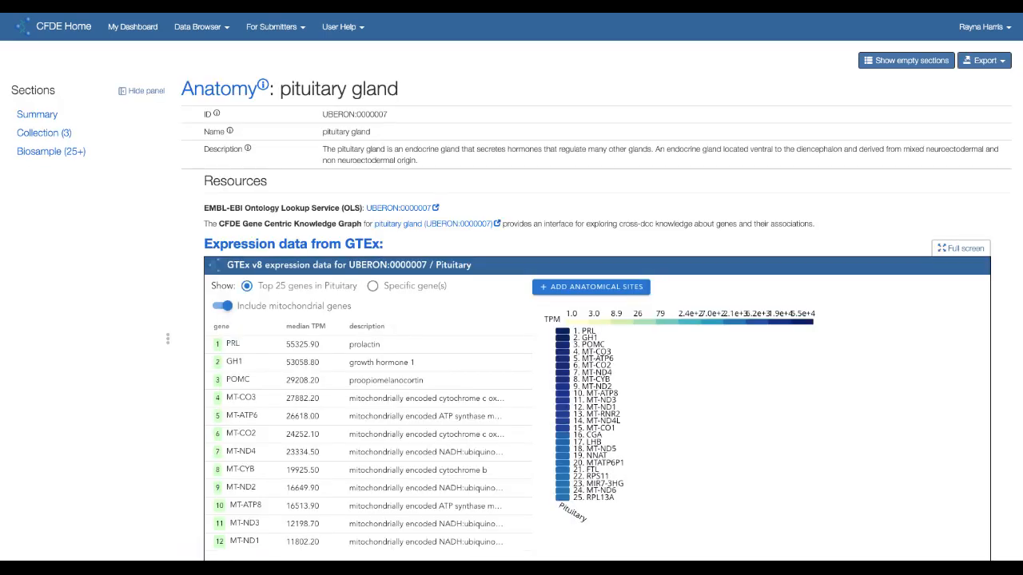
mouse_move(44, 132)
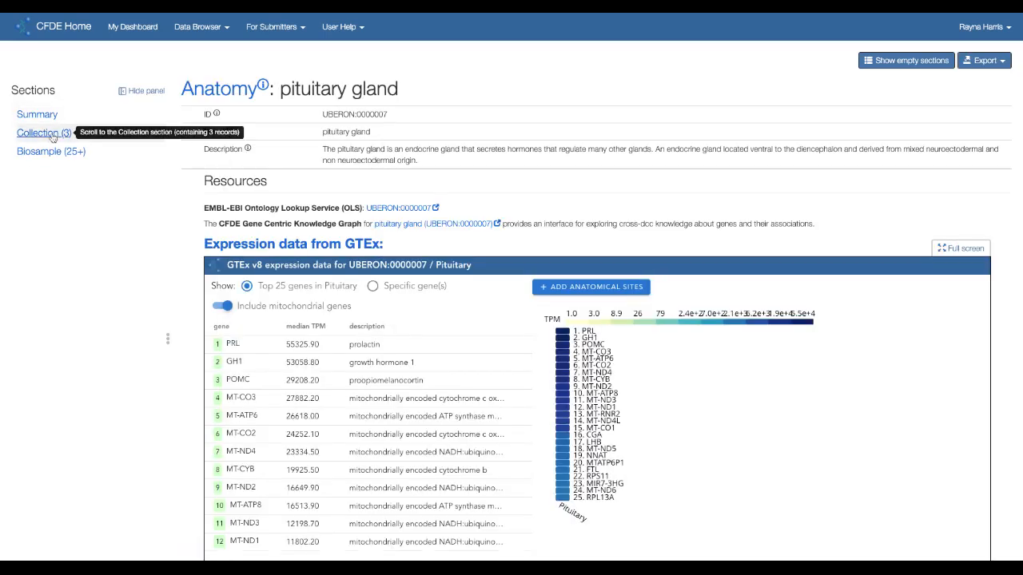
left_click(41, 132)
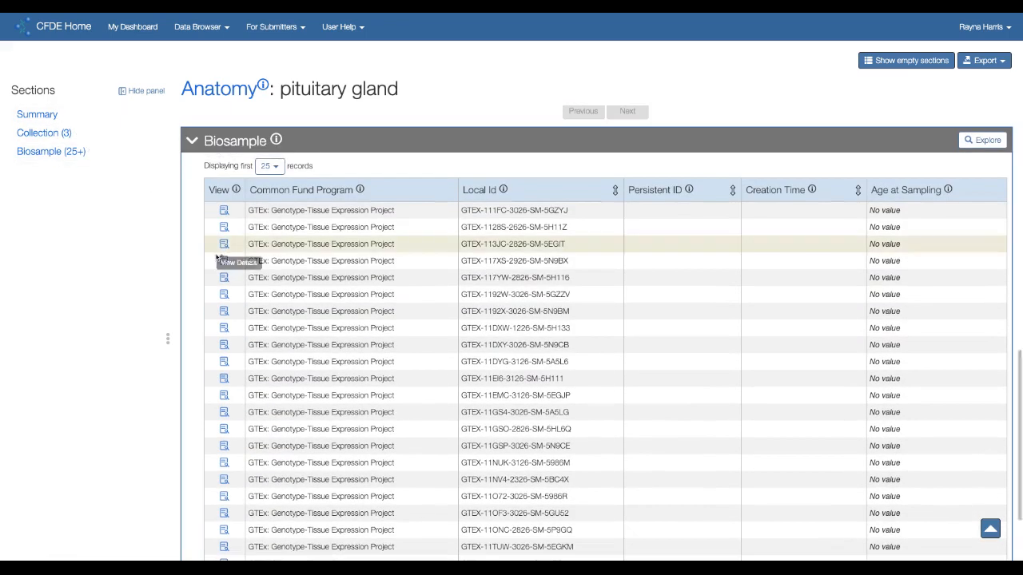
mouse_move(192, 279)
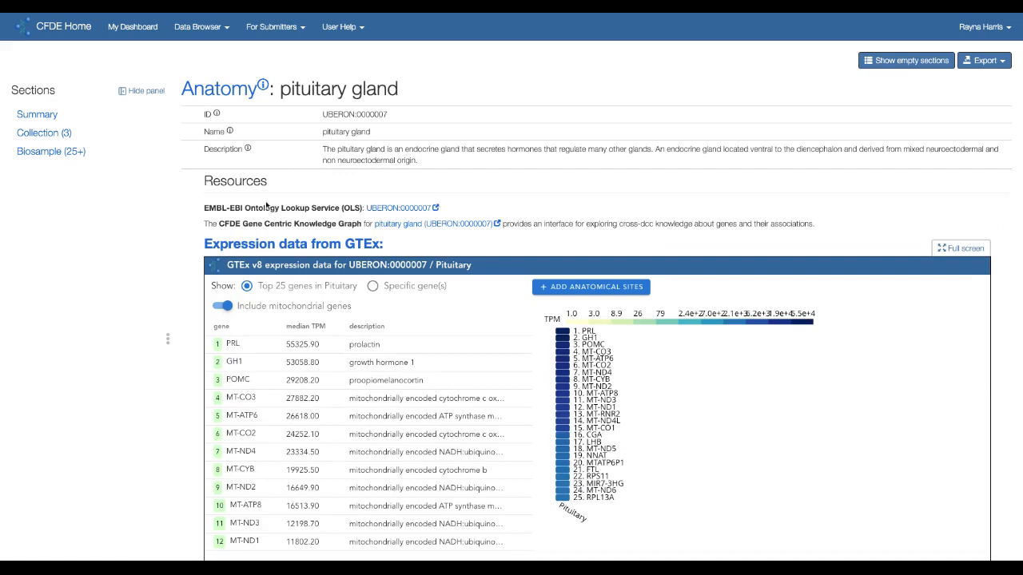
mouse_move(418, 211)
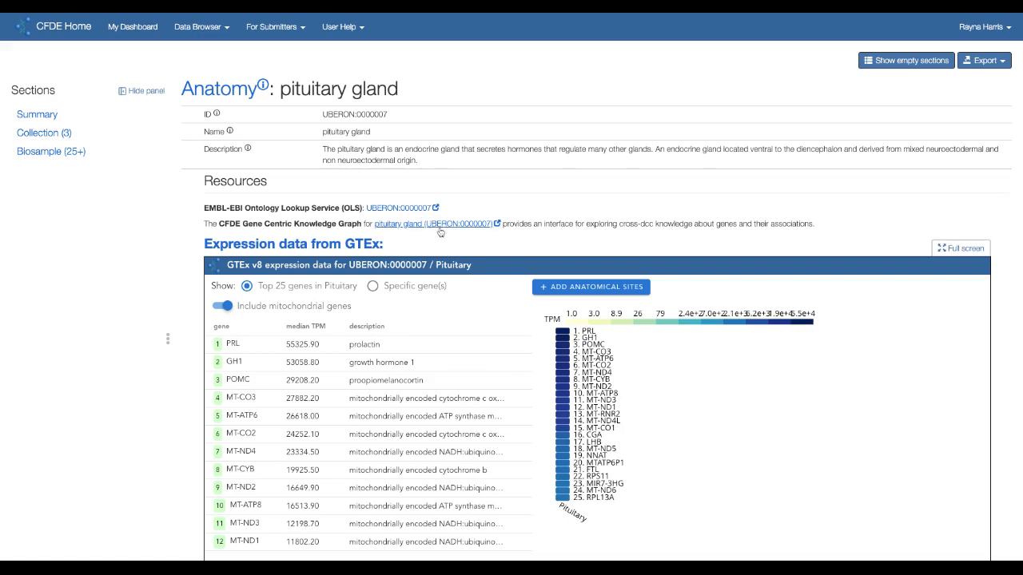
mouse_move(446, 232)
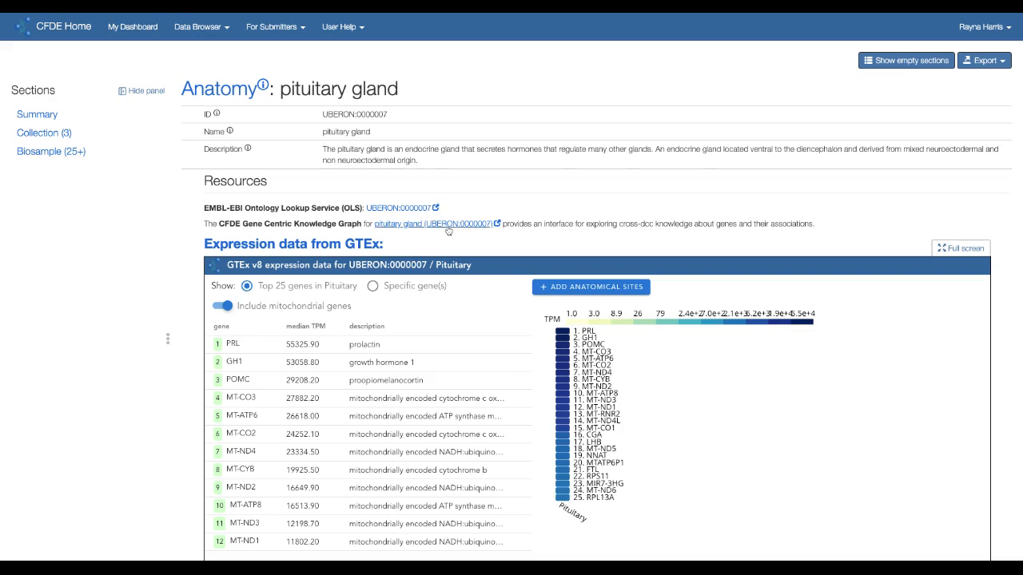
mouse_move(392, 250)
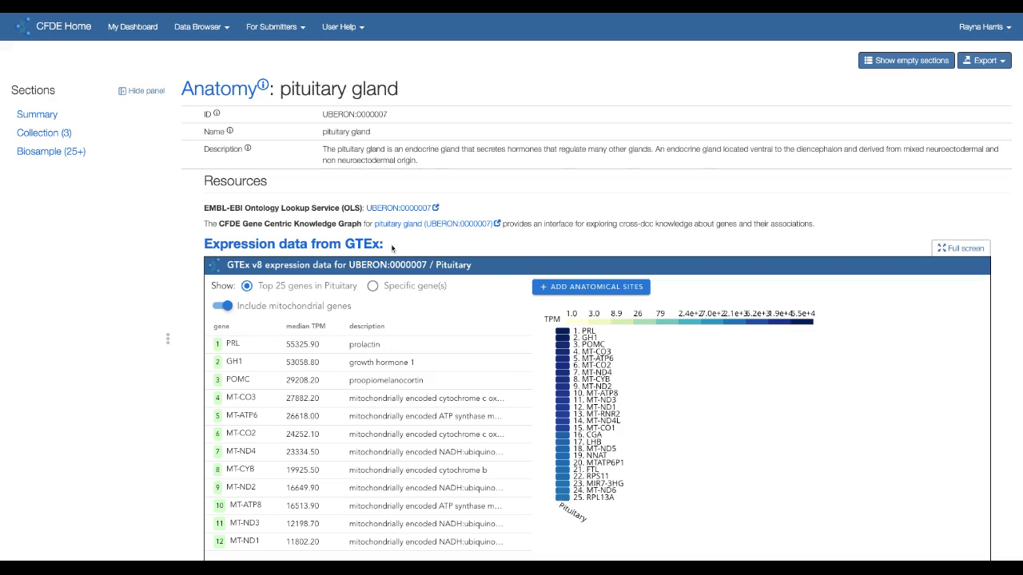
mouse_move(557, 285)
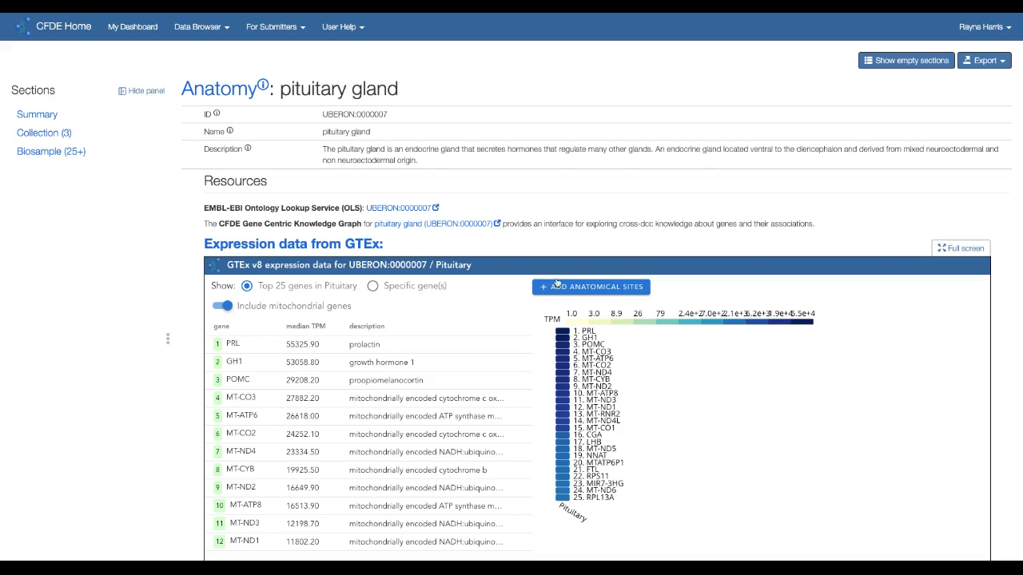
Step: Add Adrenal Gland, Bladder and Brain - Amygdala to the pituitary GTEx expression heatmap
left_click(591, 288)
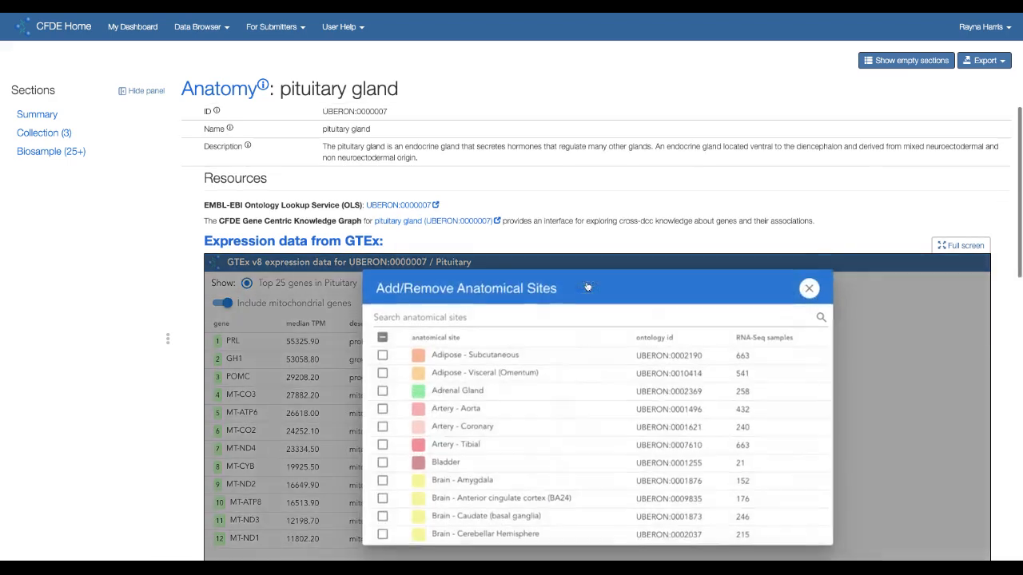
left_click(382, 463)
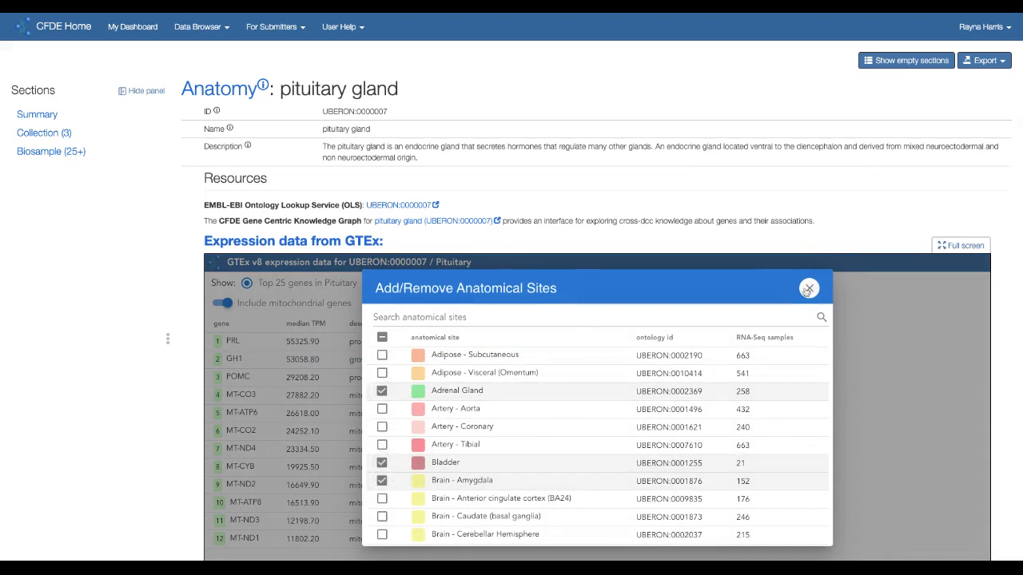
left_click(809, 288)
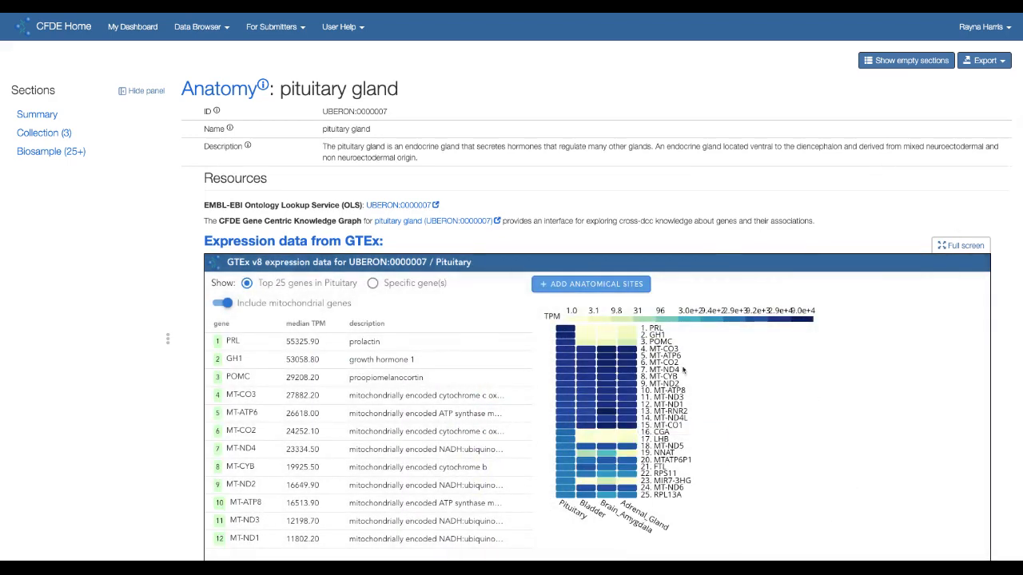
mouse_move(565, 350)
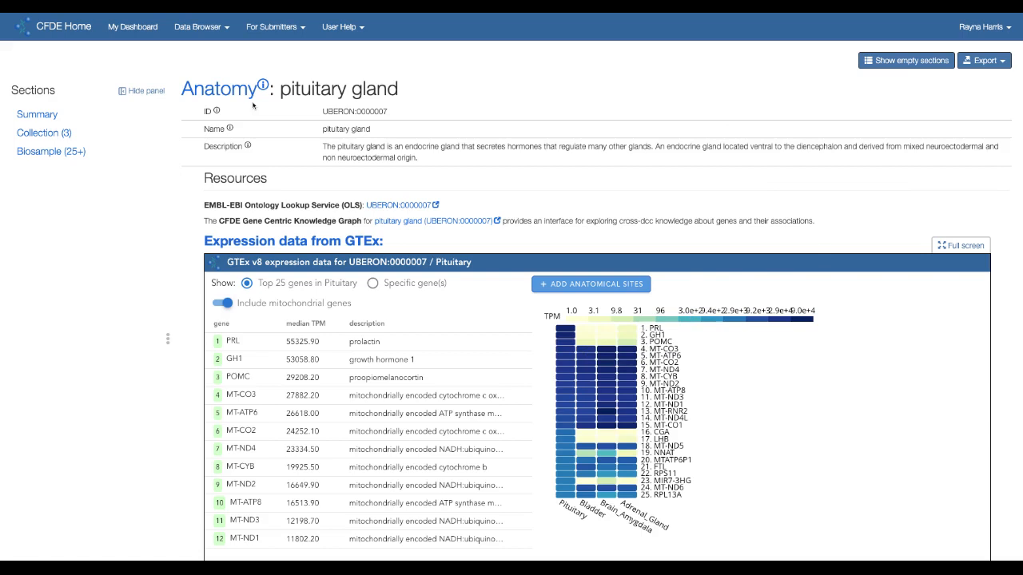
mouse_move(198, 25)
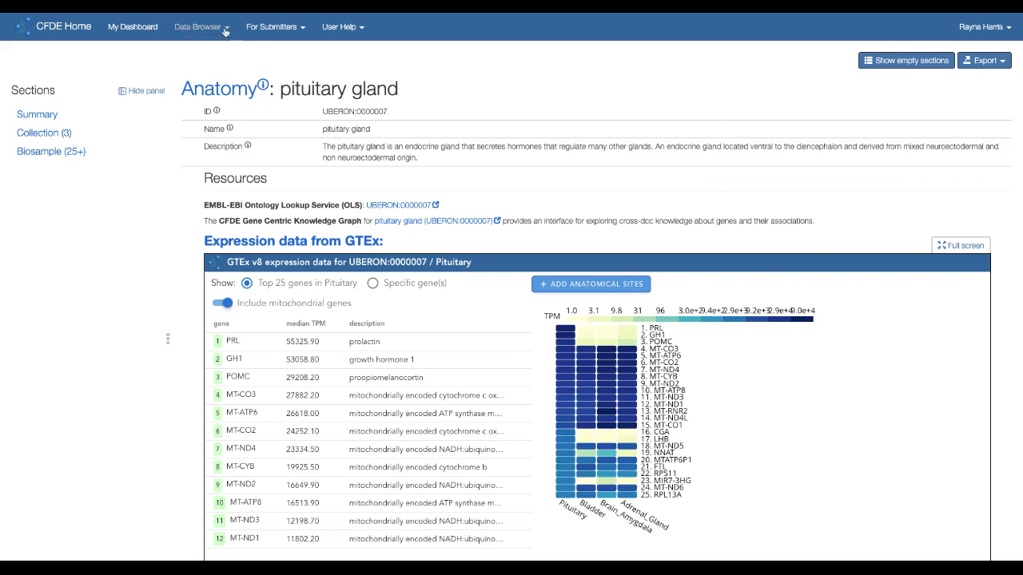
Step: Choose Compound under Data Browser > Vocabulary to list compound records
left_click(198, 26)
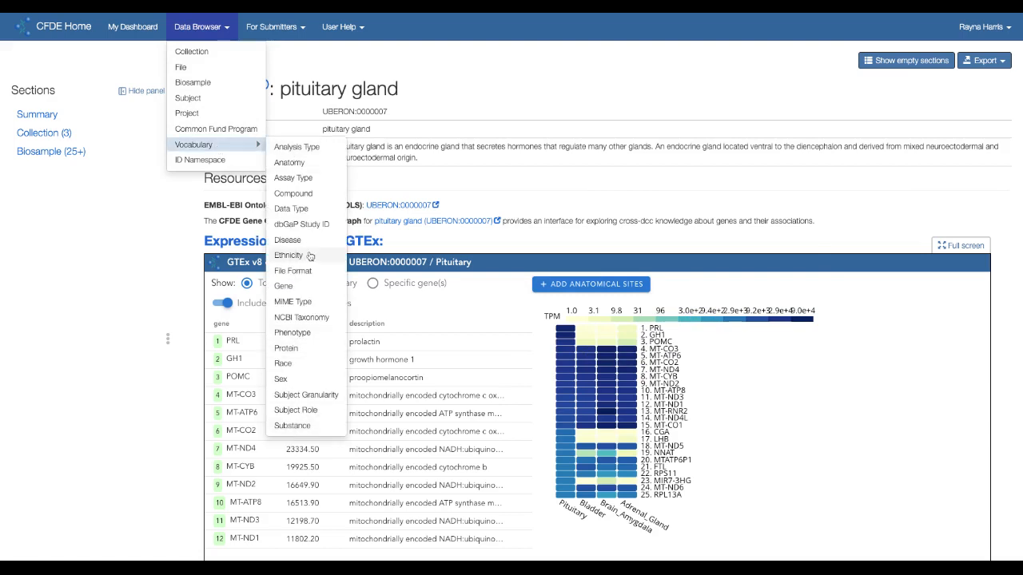
mouse_move(292, 198)
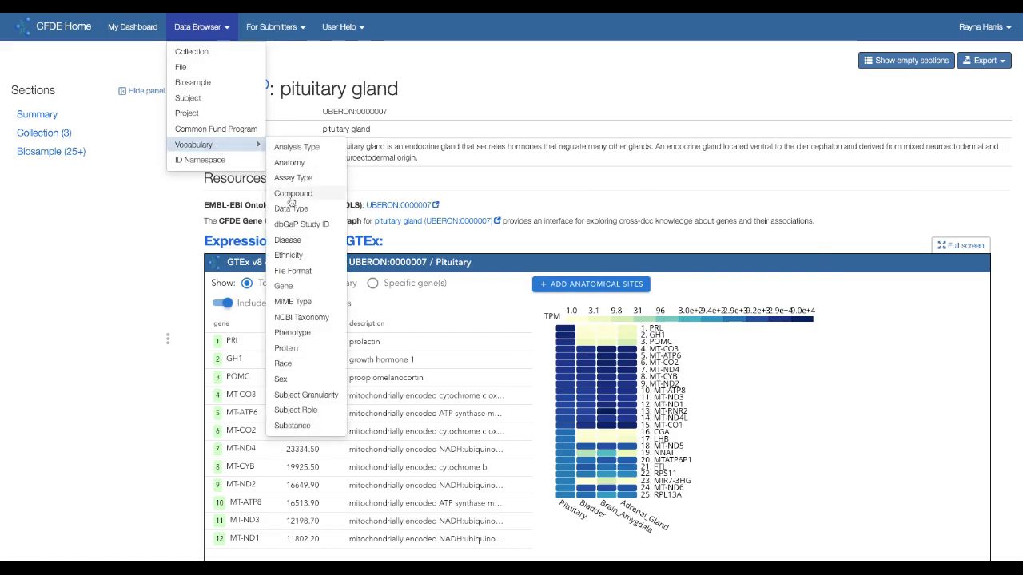
left_click(293, 194)
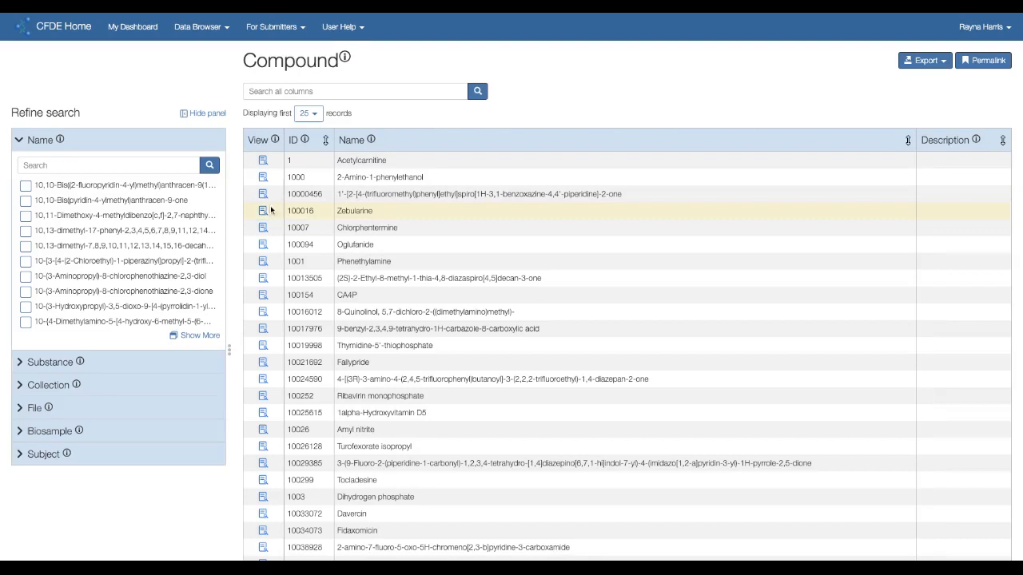
mouse_move(262, 211)
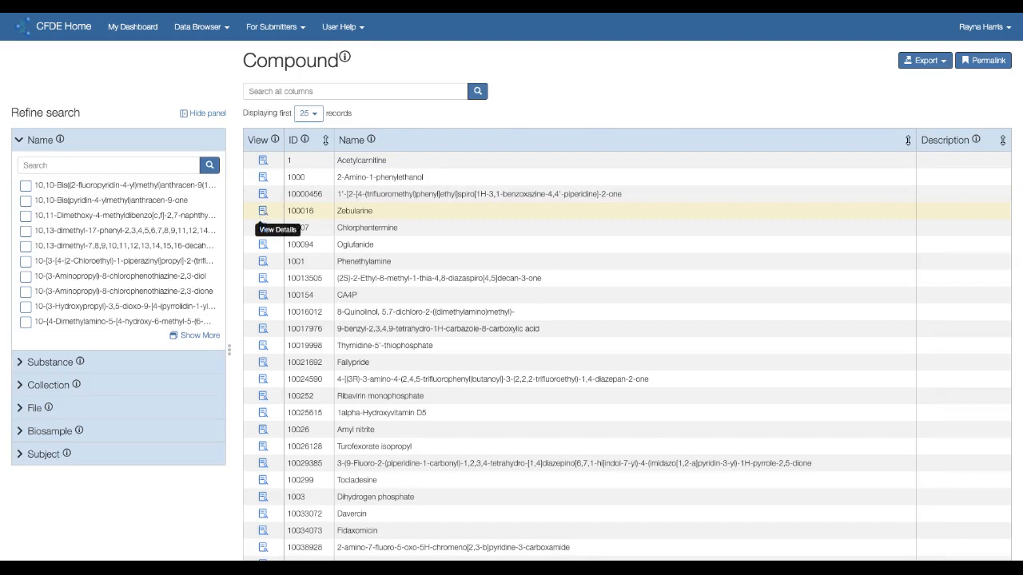
Step: View the Zebularine record, jump to its Subject records and select the ID value 100016
left_click(262, 215)
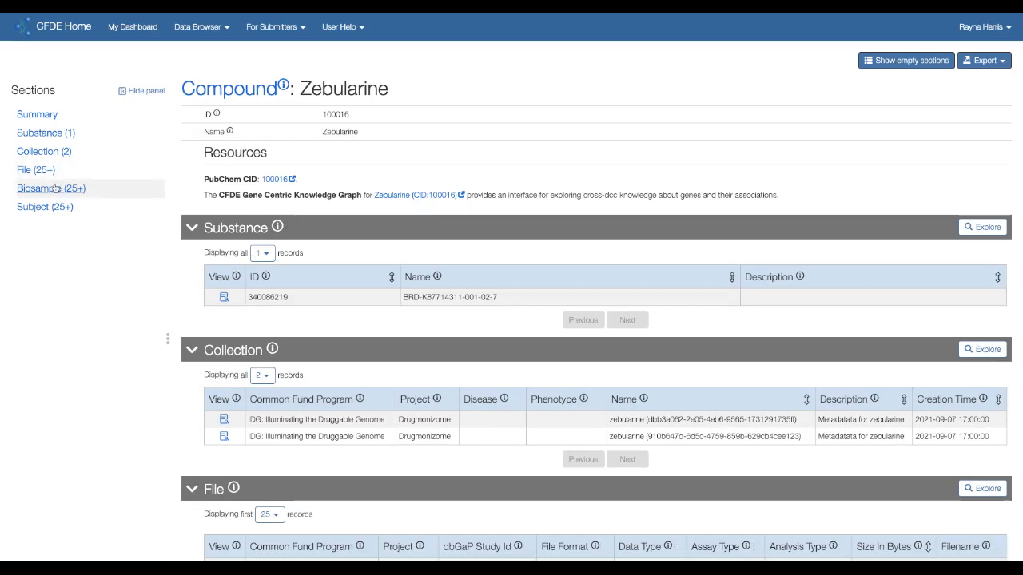
left_click(44, 208)
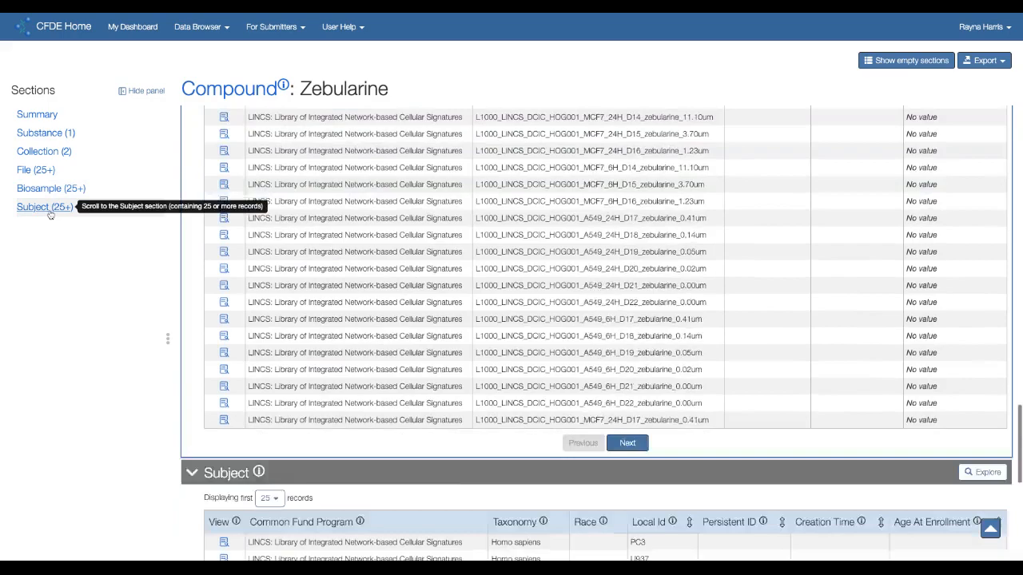
scroll("down", 3)
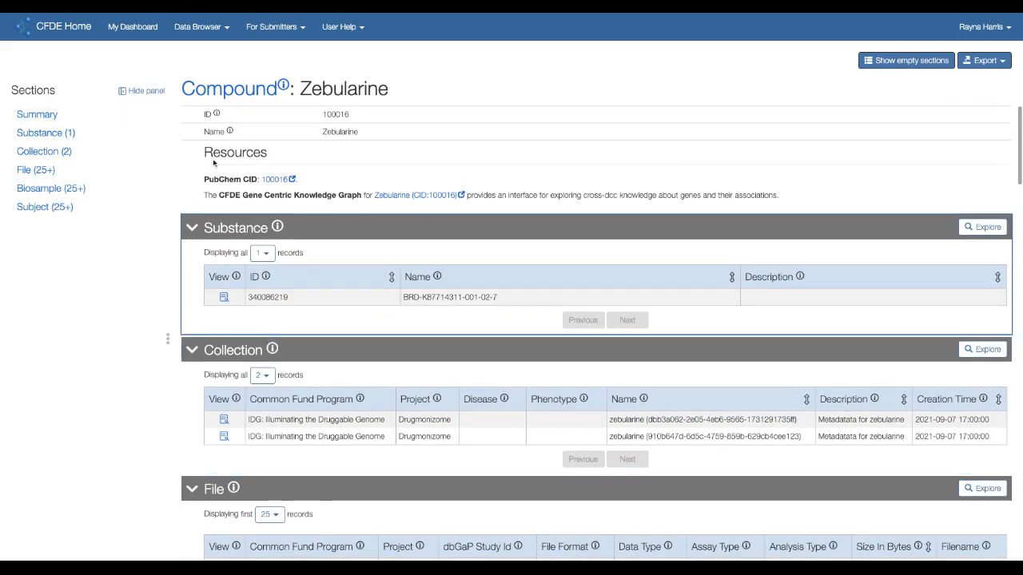
double_click(335, 115)
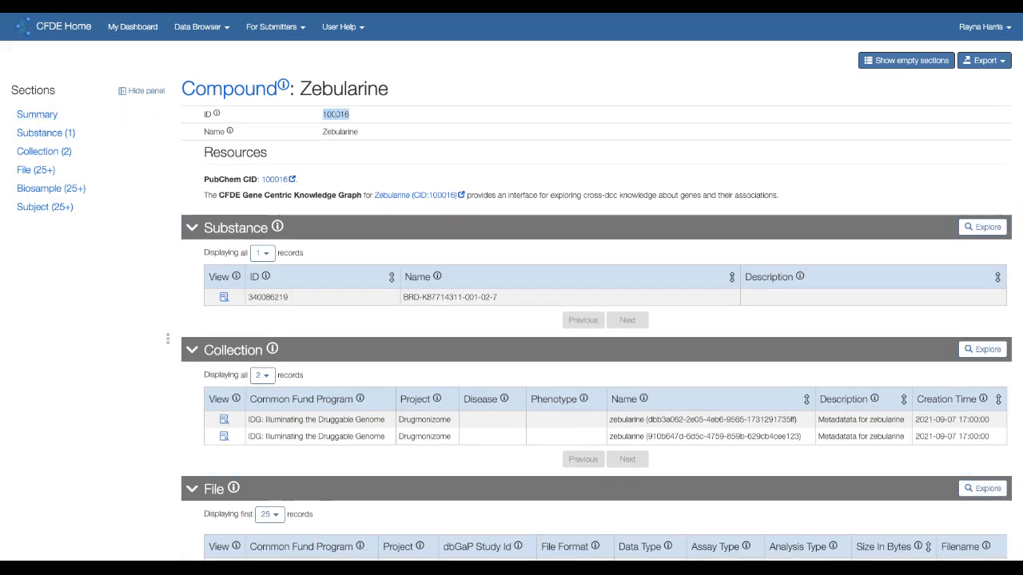
mouse_move(274, 179)
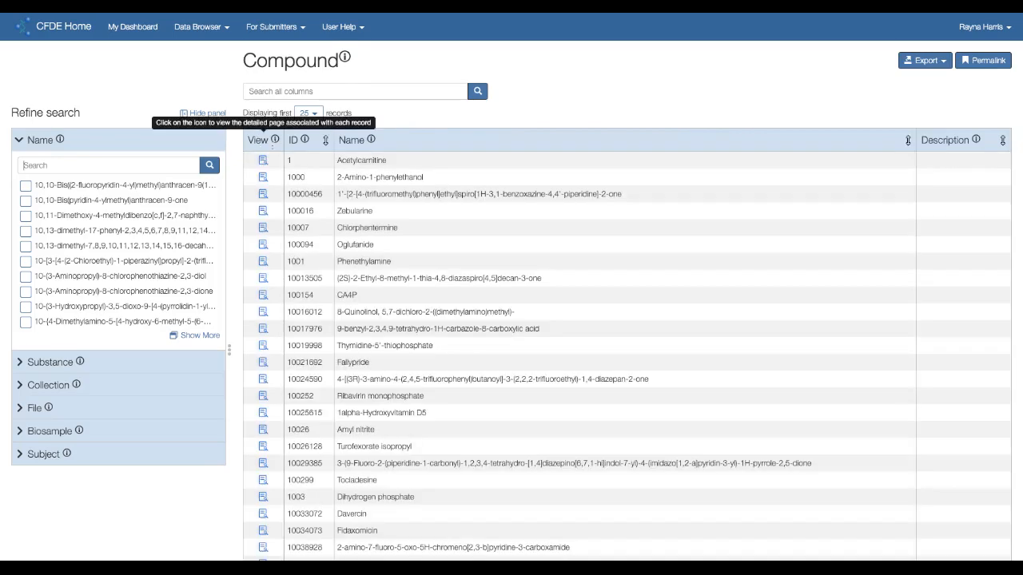
Step: Sort compounds by ID descending and view the glycan record G99997WS
left_click(294, 141)
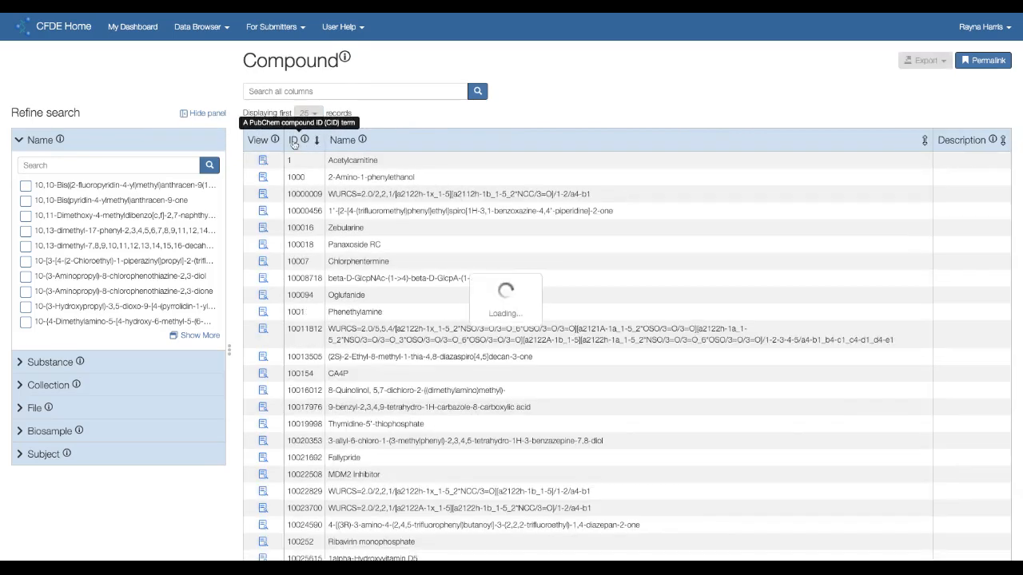
left_click(317, 141)
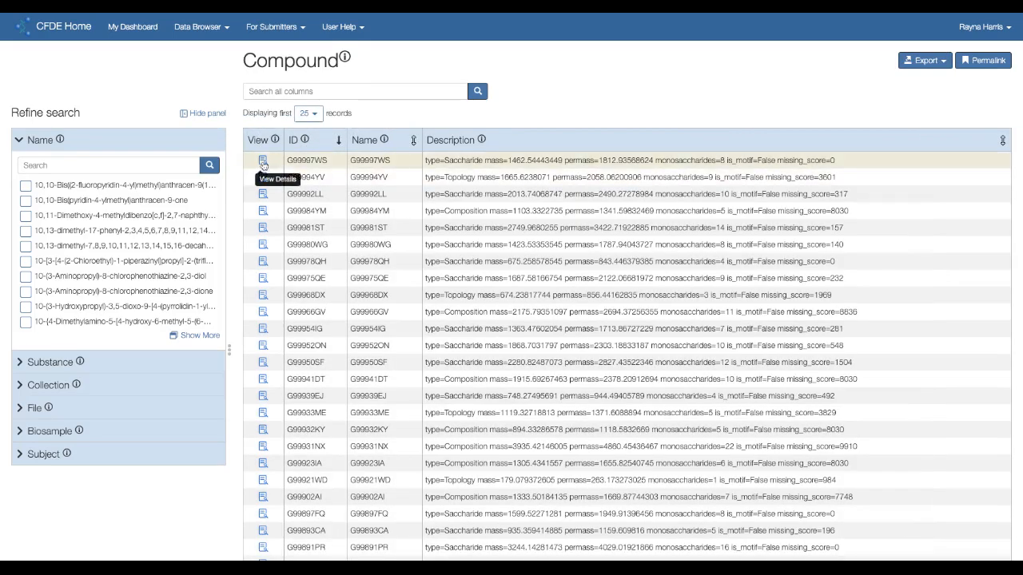
left_click(262, 159)
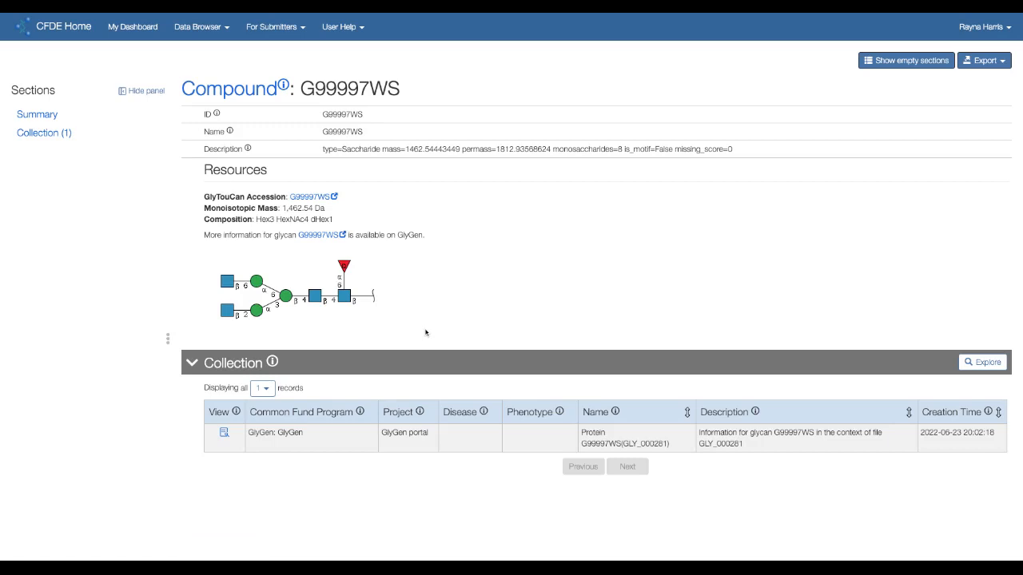
mouse_move(274, 229)
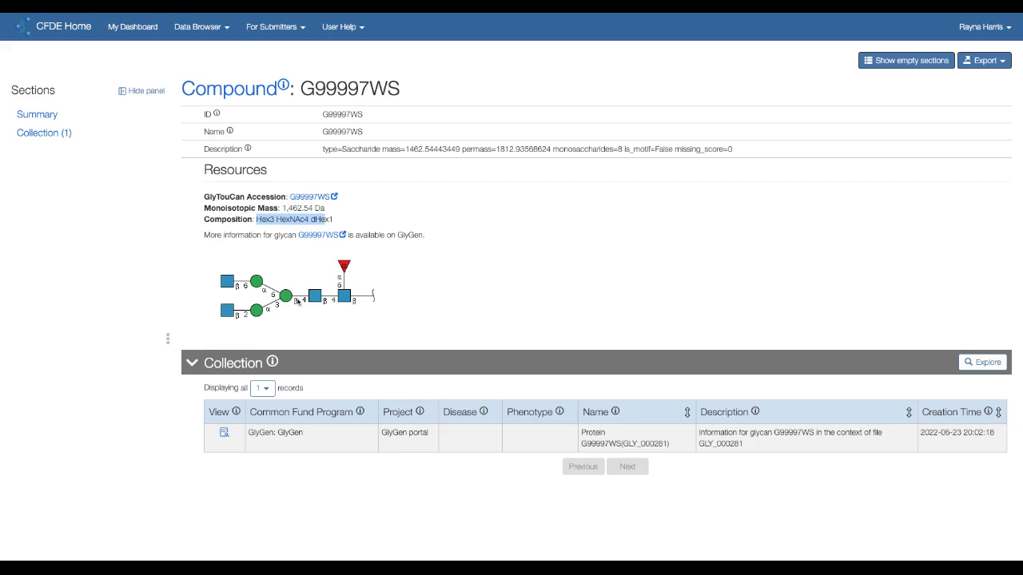
mouse_move(297, 302)
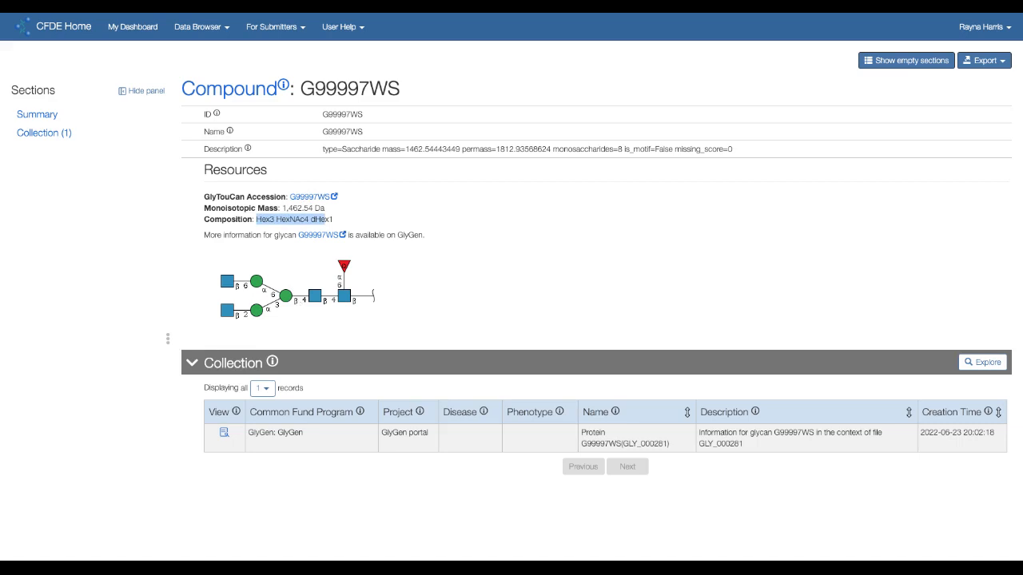
mouse_move(278, 361)
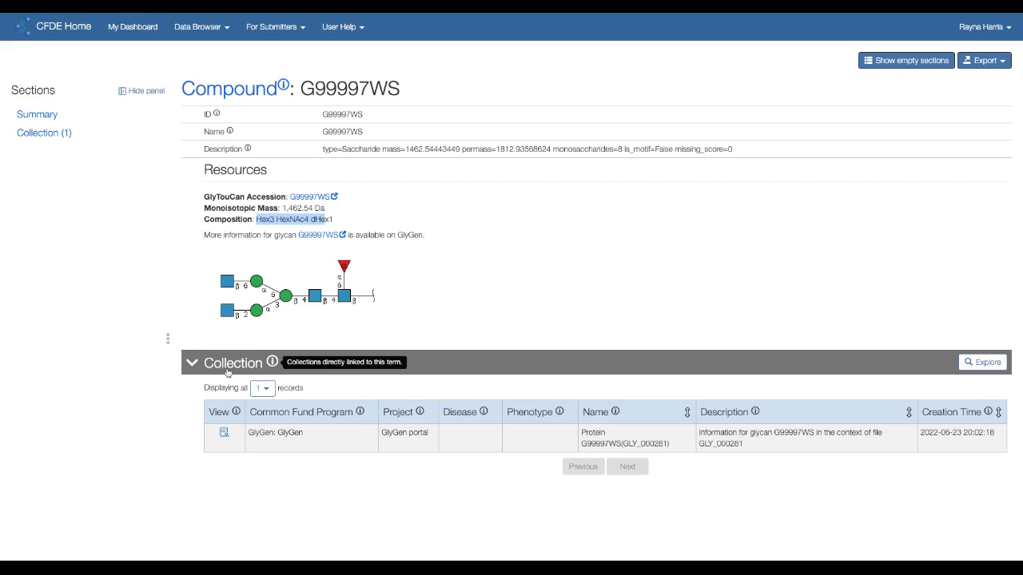
mouse_move(132, 25)
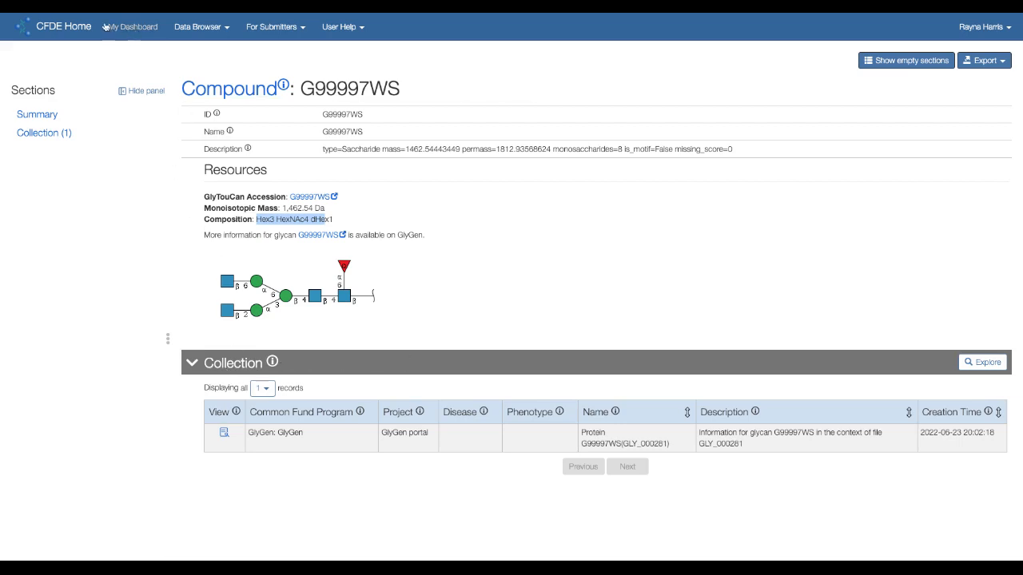
Step: Go to the Gene vocabulary list and search 'agrp', leaving the single AGRP match
left_click(199, 25)
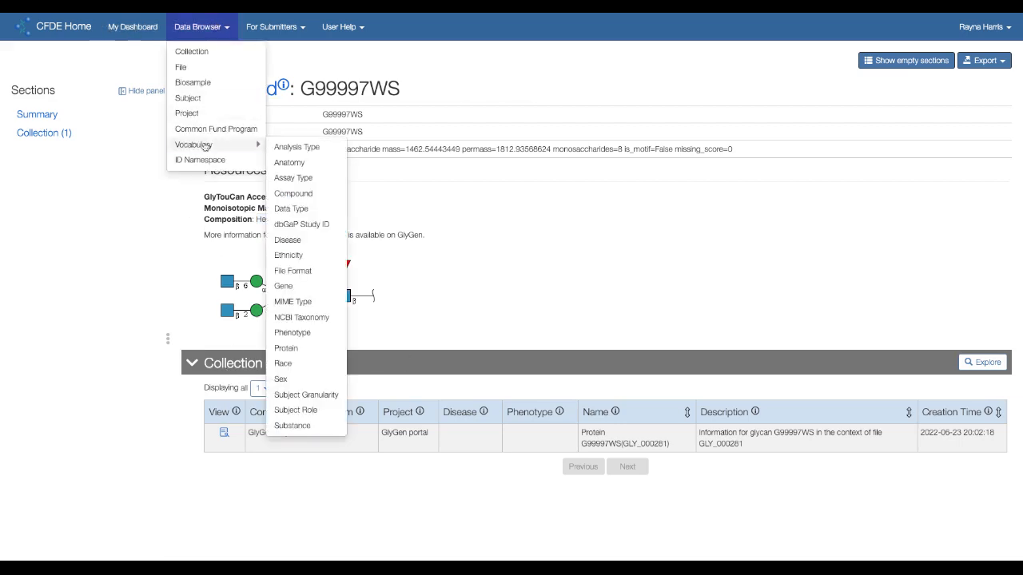
mouse_move(288, 256)
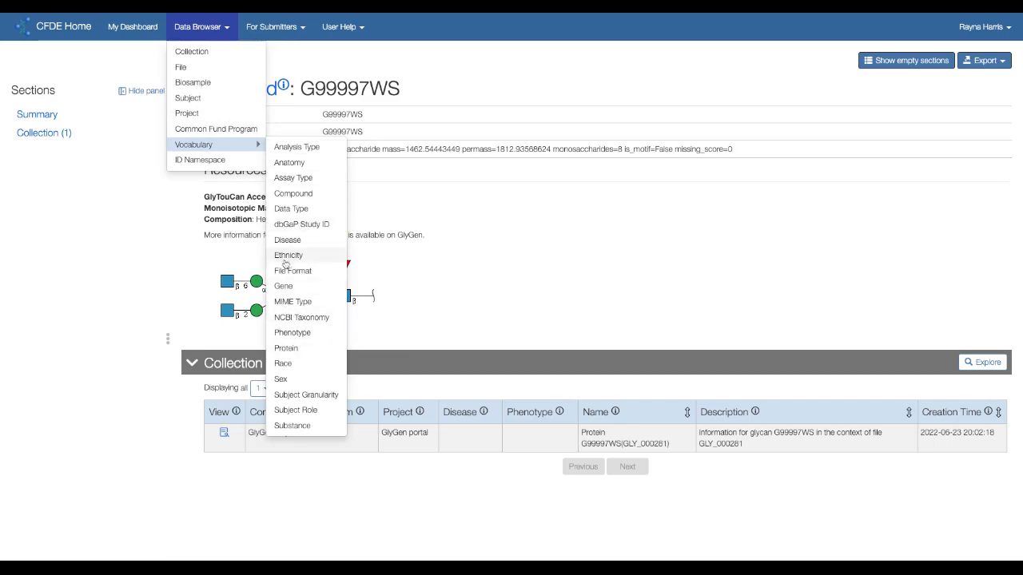
left_click(287, 256)
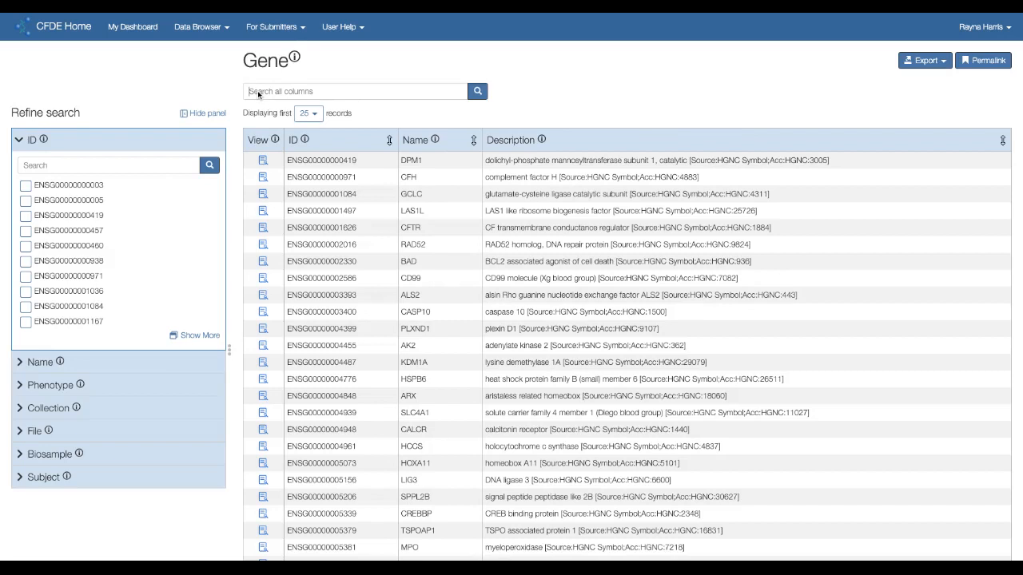
type("agrp")
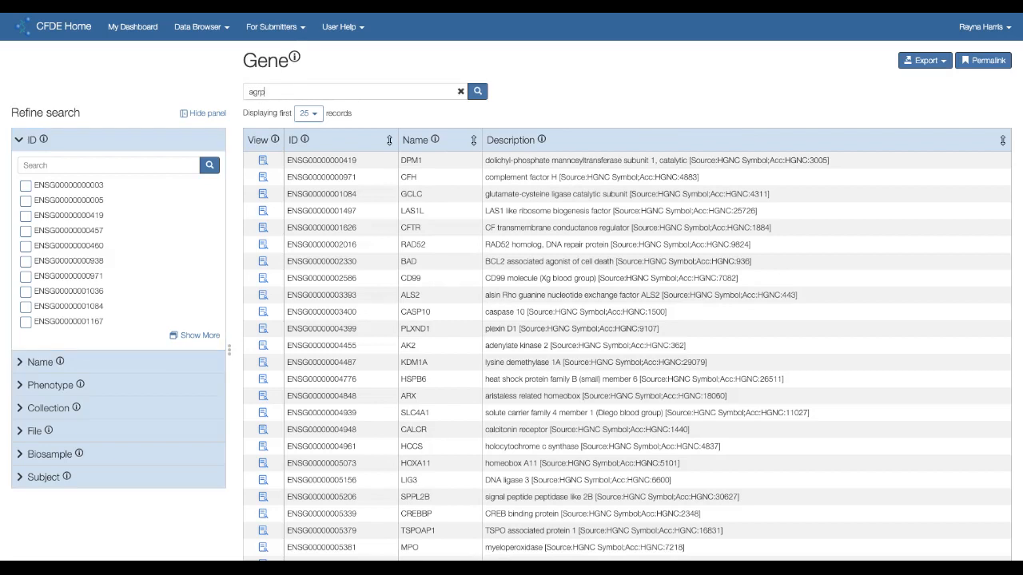
left_click(476, 89)
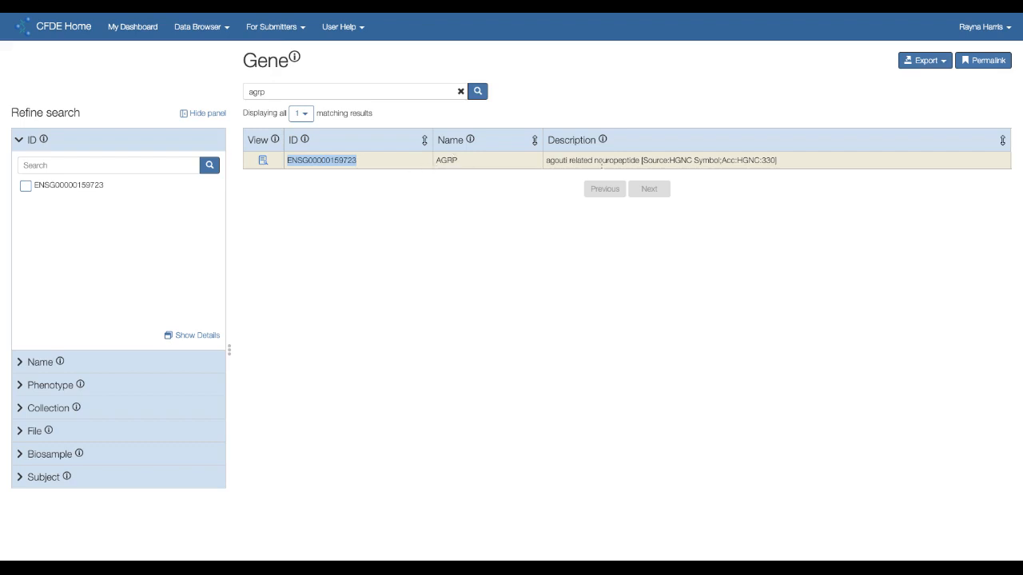
Step: View the AGRP gene record with its resource links and GTEx expression data
left_click(319, 159)
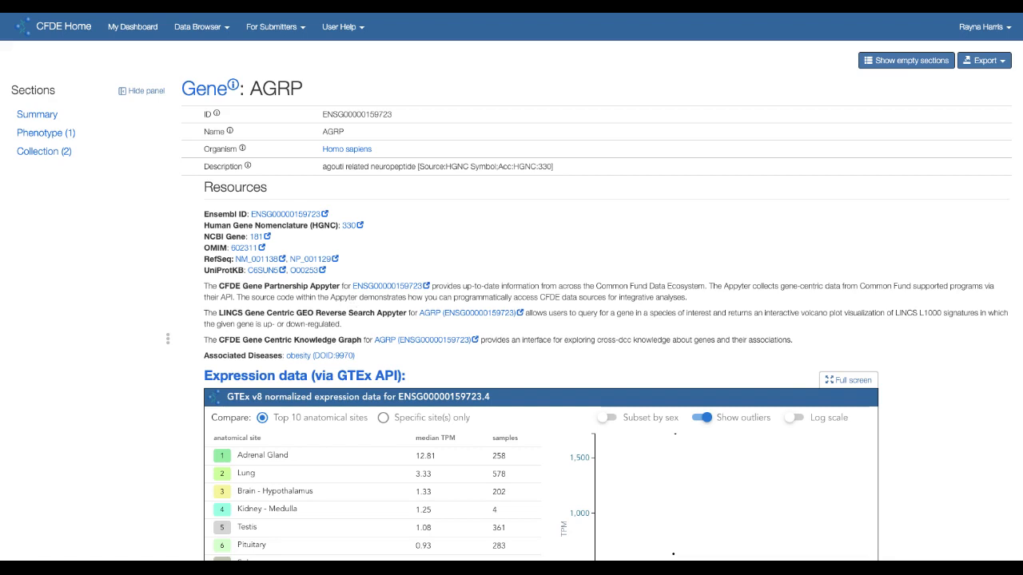
scroll("down", 3)
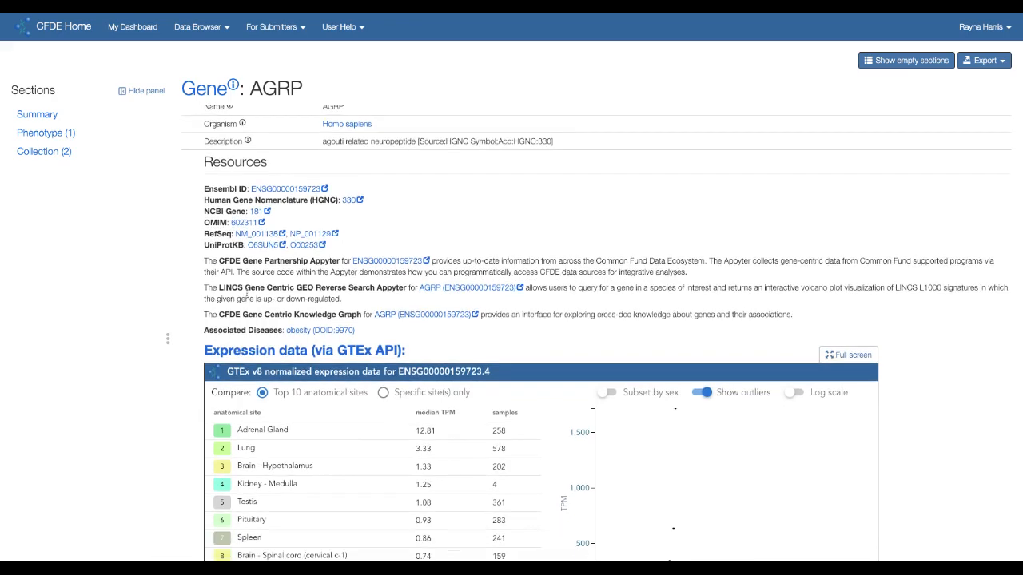
scroll("down", 3)
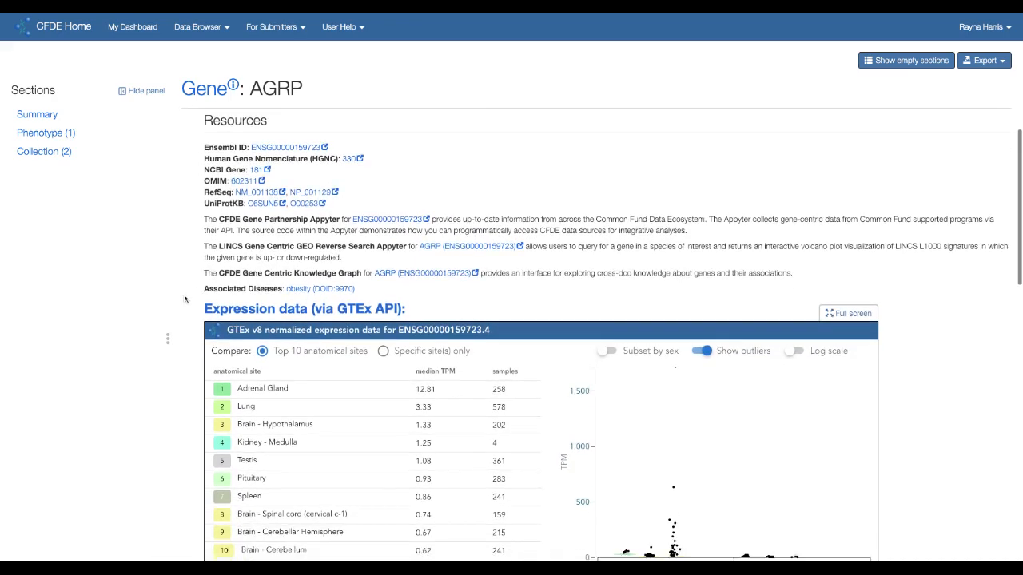
scroll("down", 3)
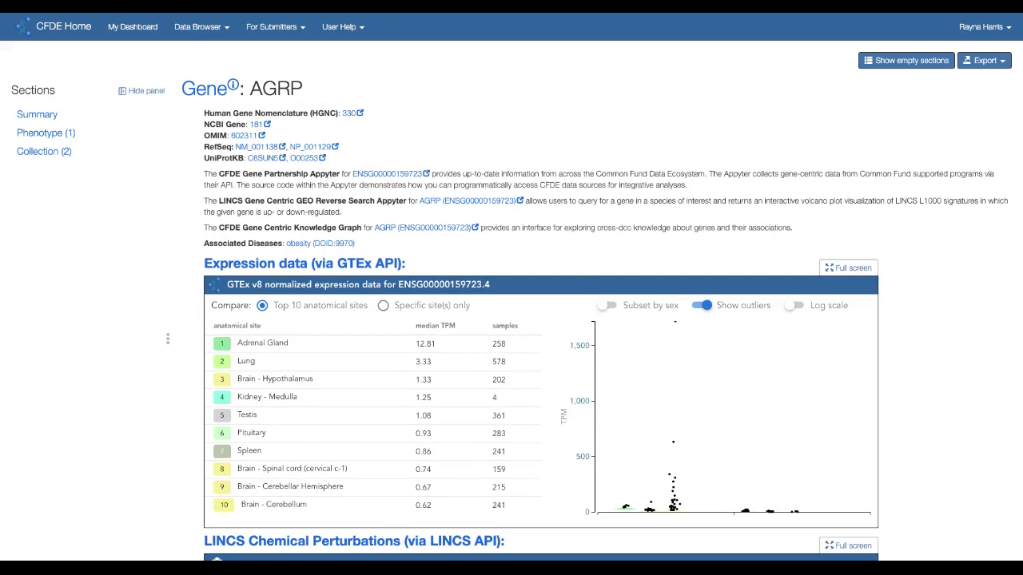
scroll("down", 3)
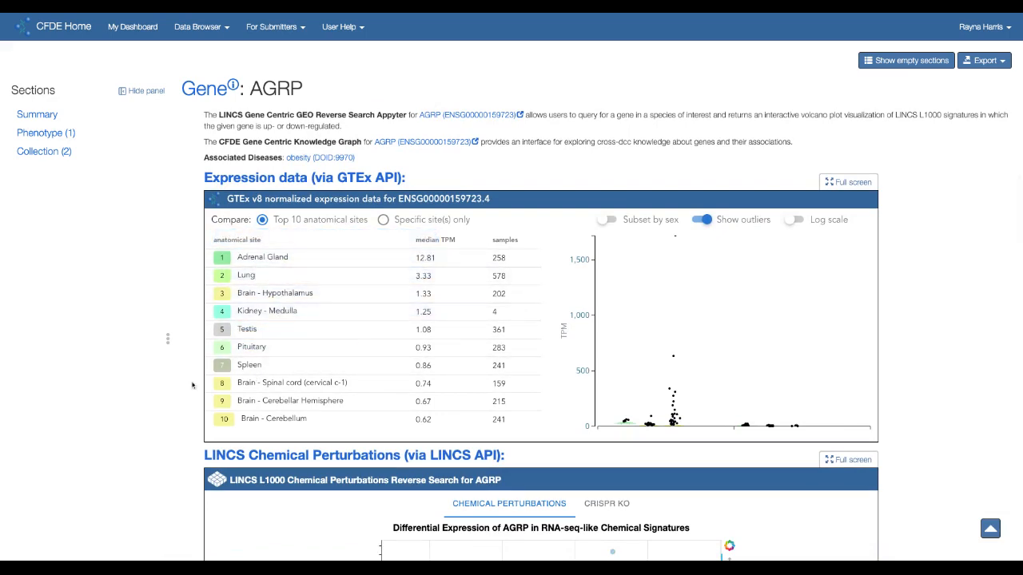
scroll("down", 3)
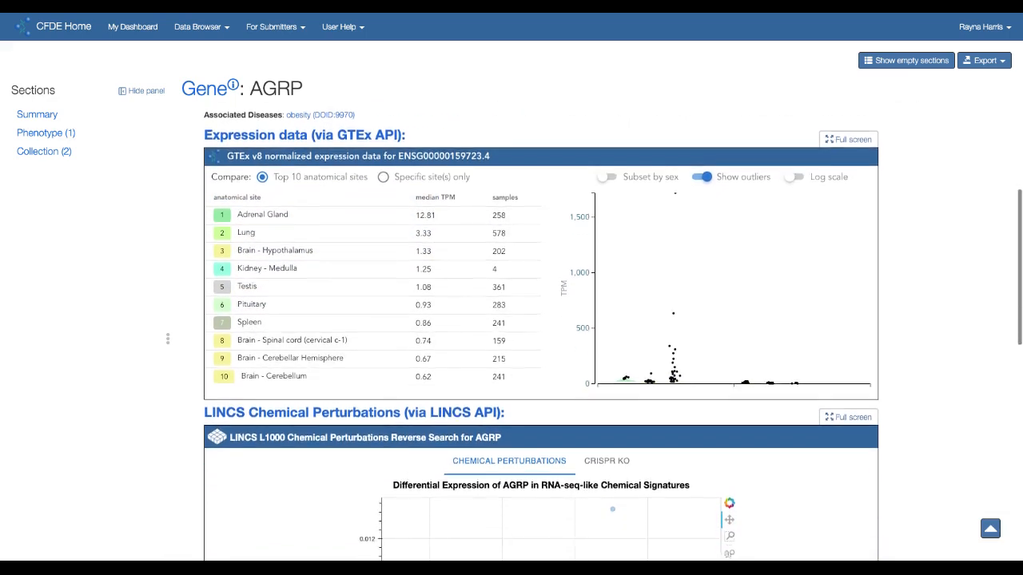
scroll("down", 3)
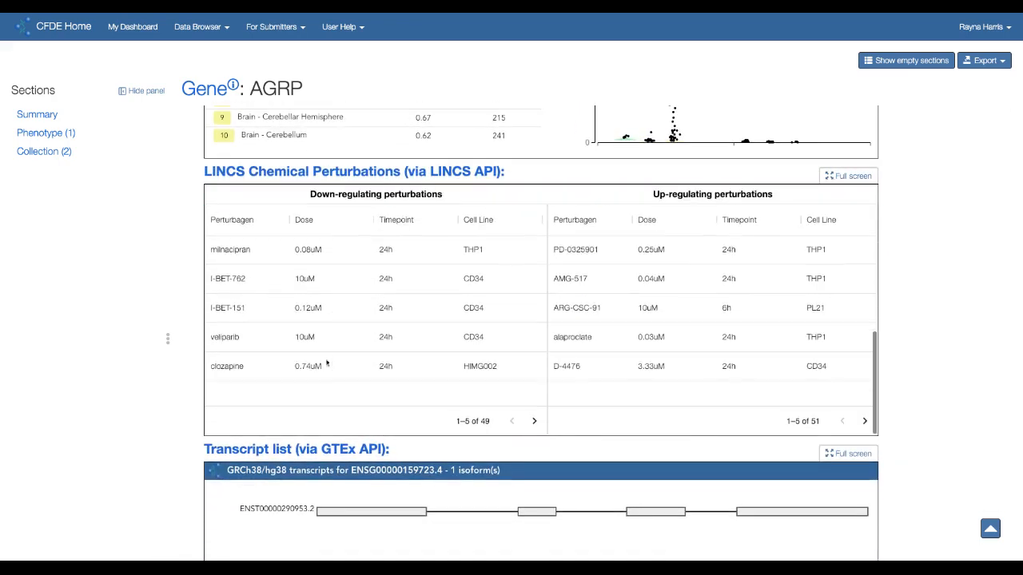
scroll("down", 3)
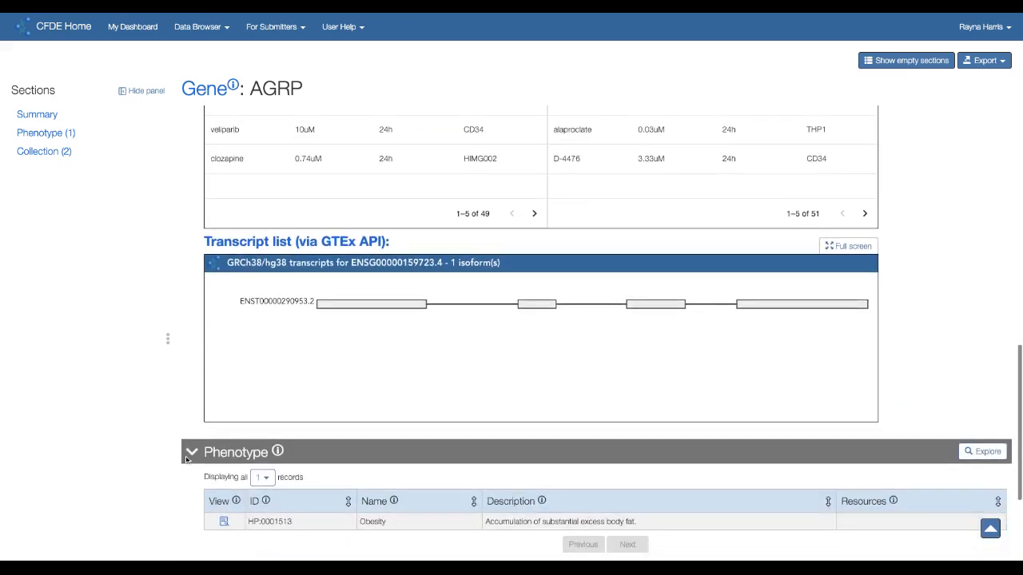
scroll("down", 3)
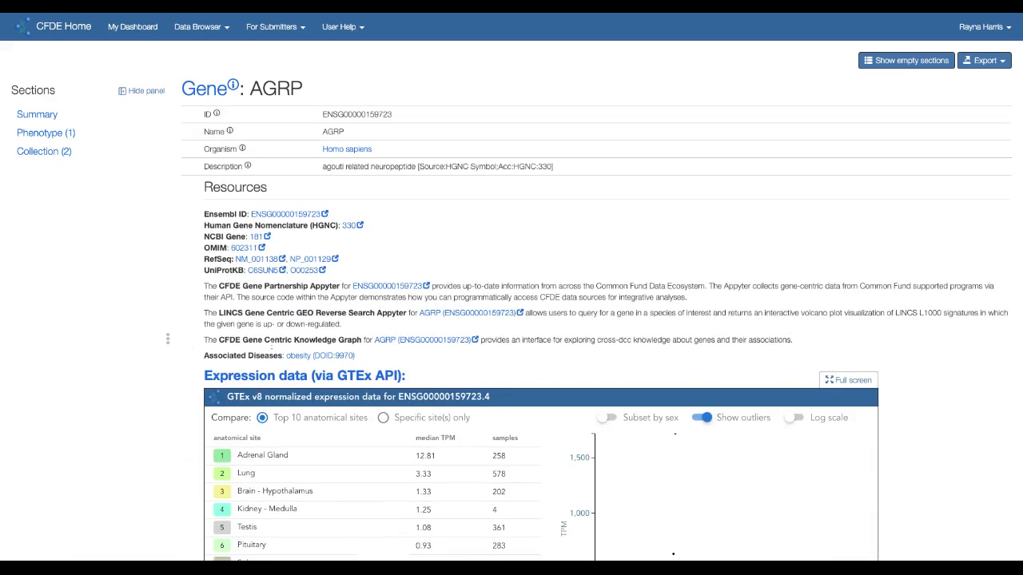
mouse_move(320, 355)
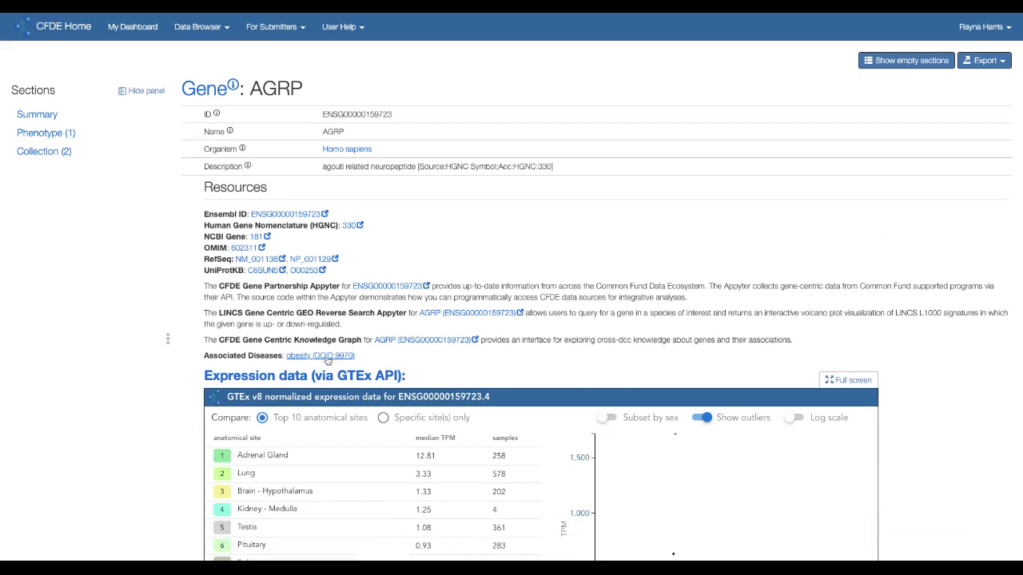
Step: Follow AGRP's associated-disease link to the obesity disease record
left_click(319, 355)
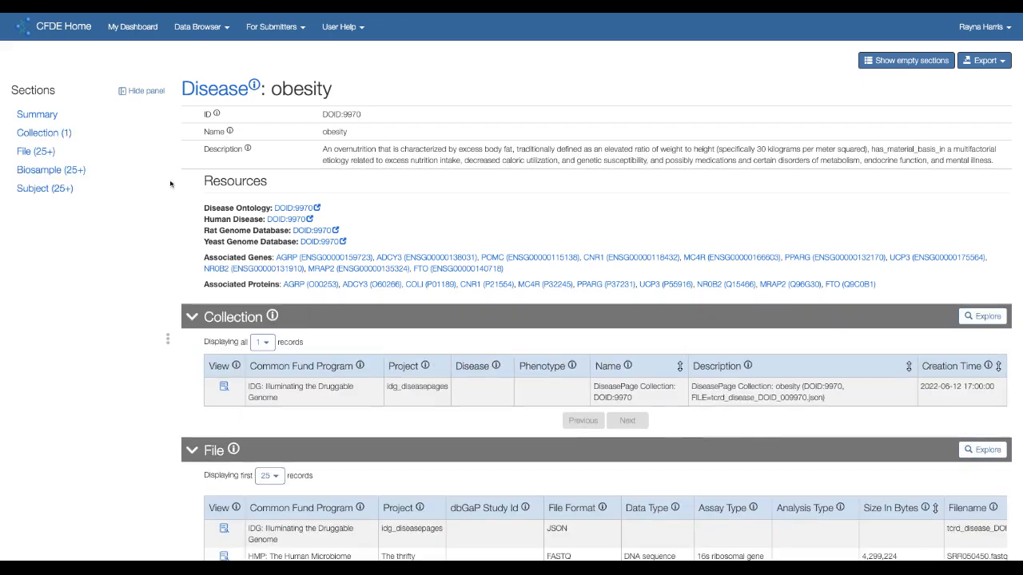
mouse_move(51, 169)
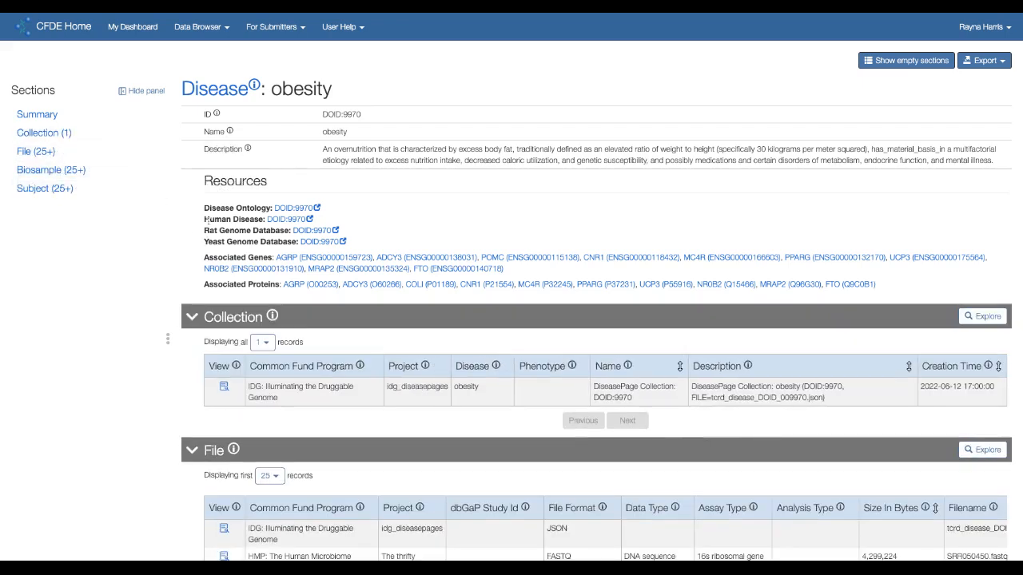
mouse_move(307, 218)
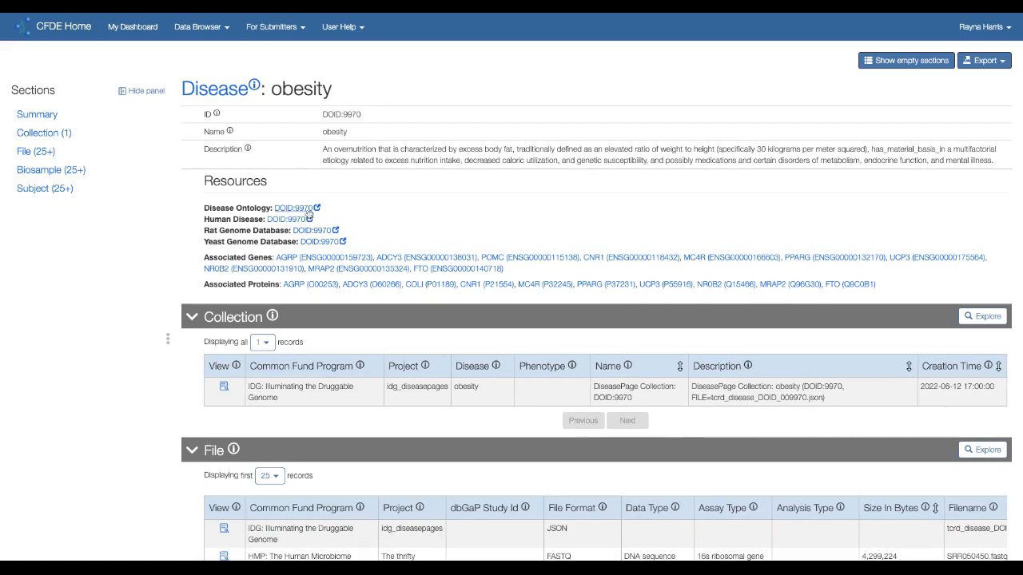